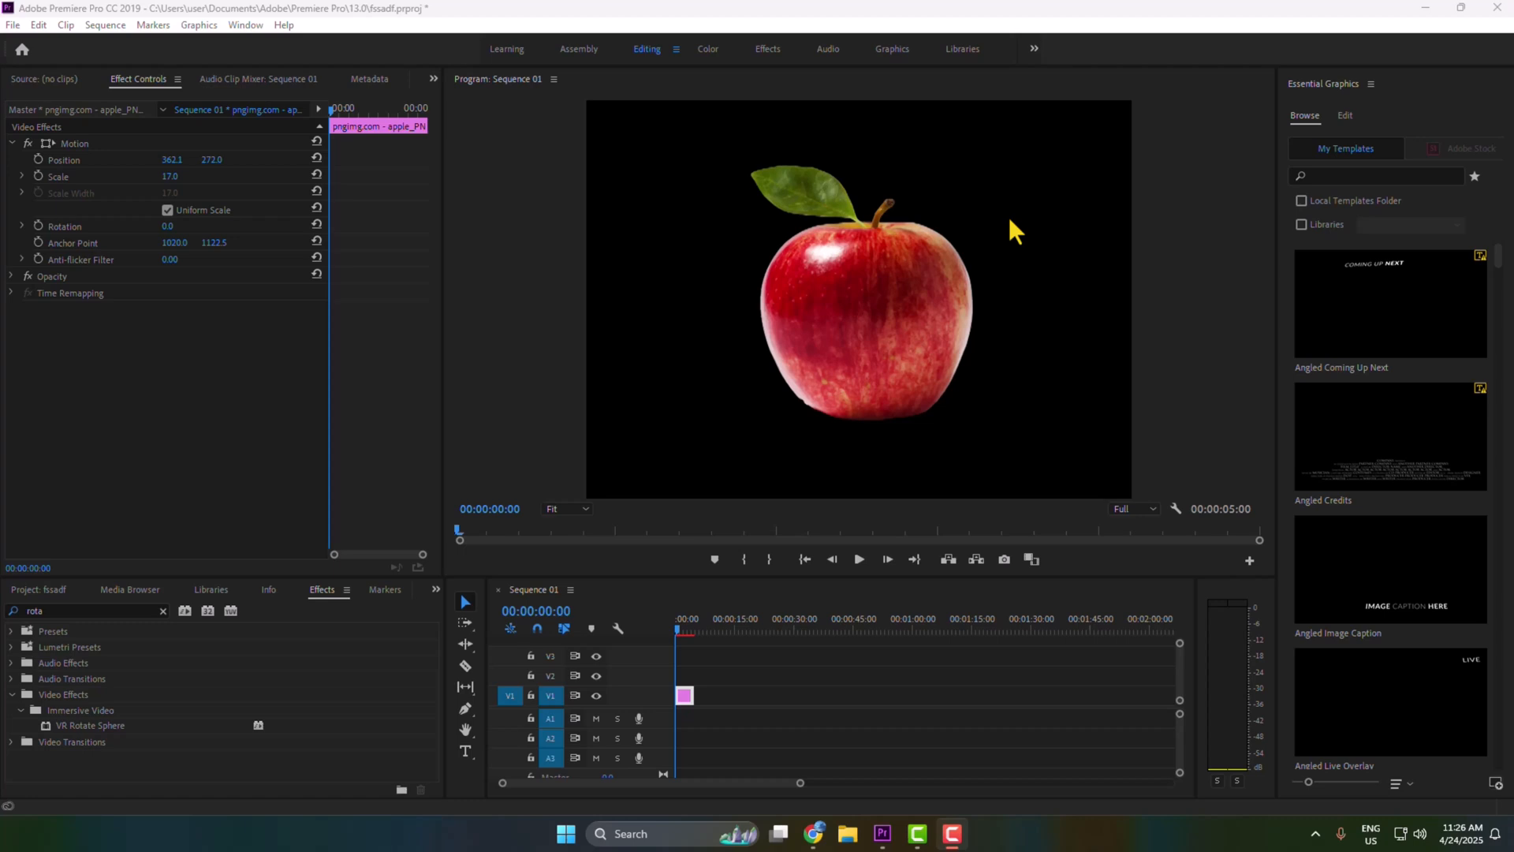
mouse_move(622, 762)
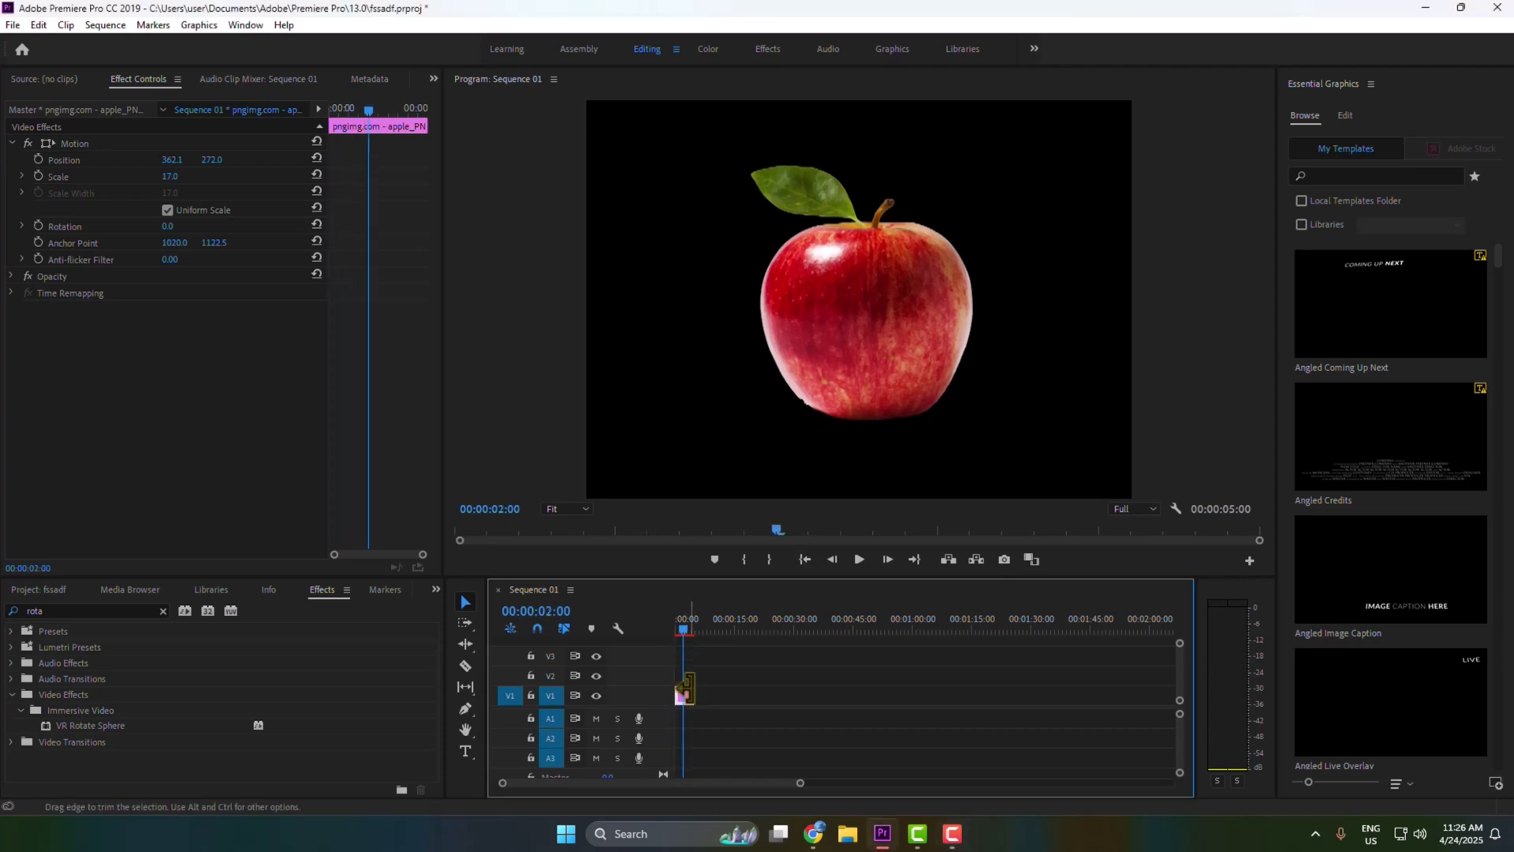
Extend the apple clip on V1 from 5 to about 17 seconds.
left_click_drag(688, 691, 739, 691)
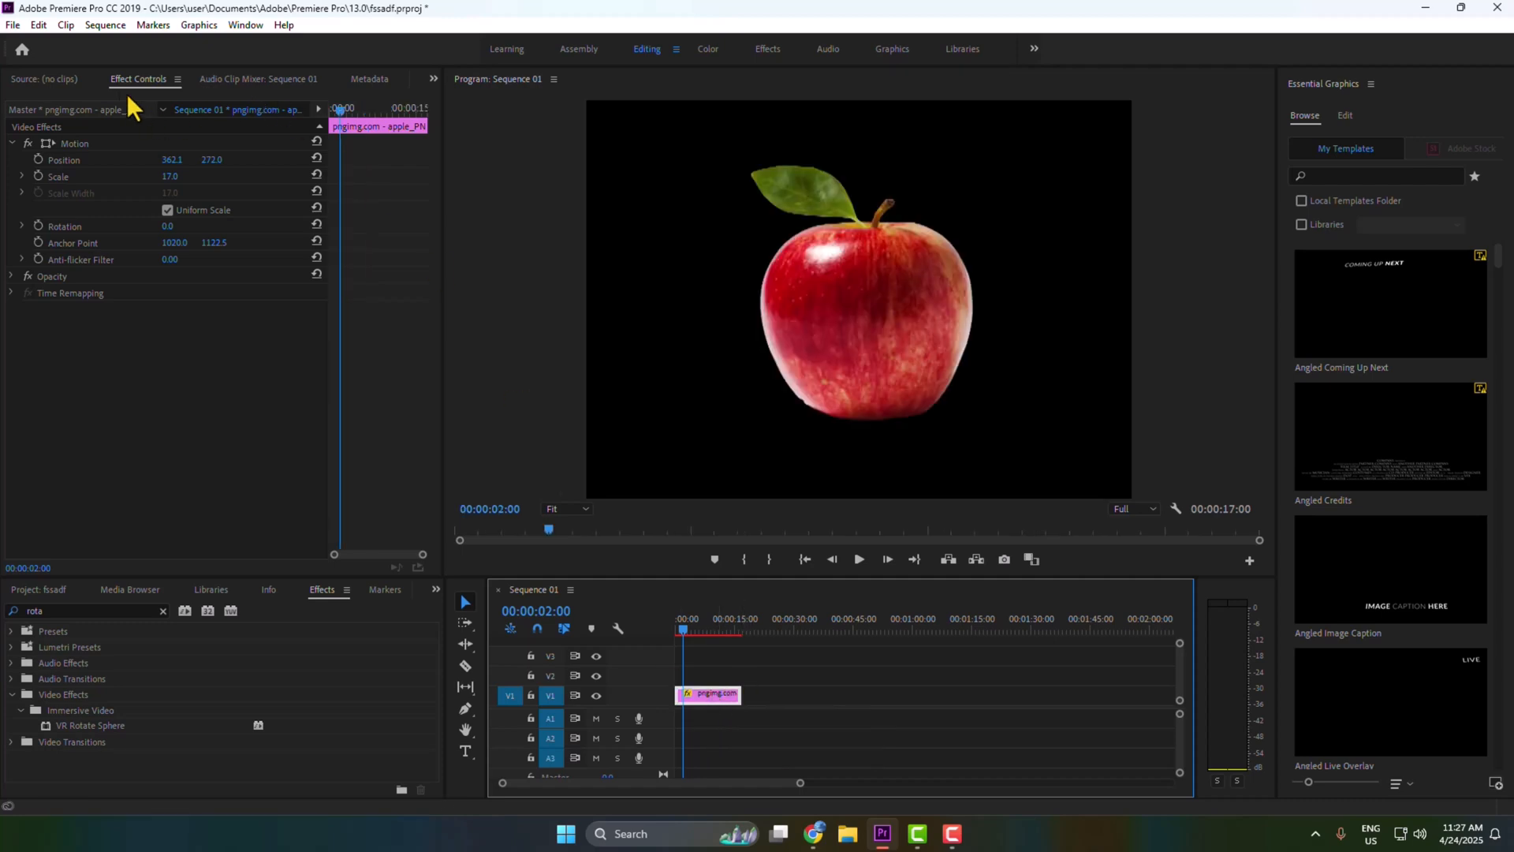
mouse_move(76, 244)
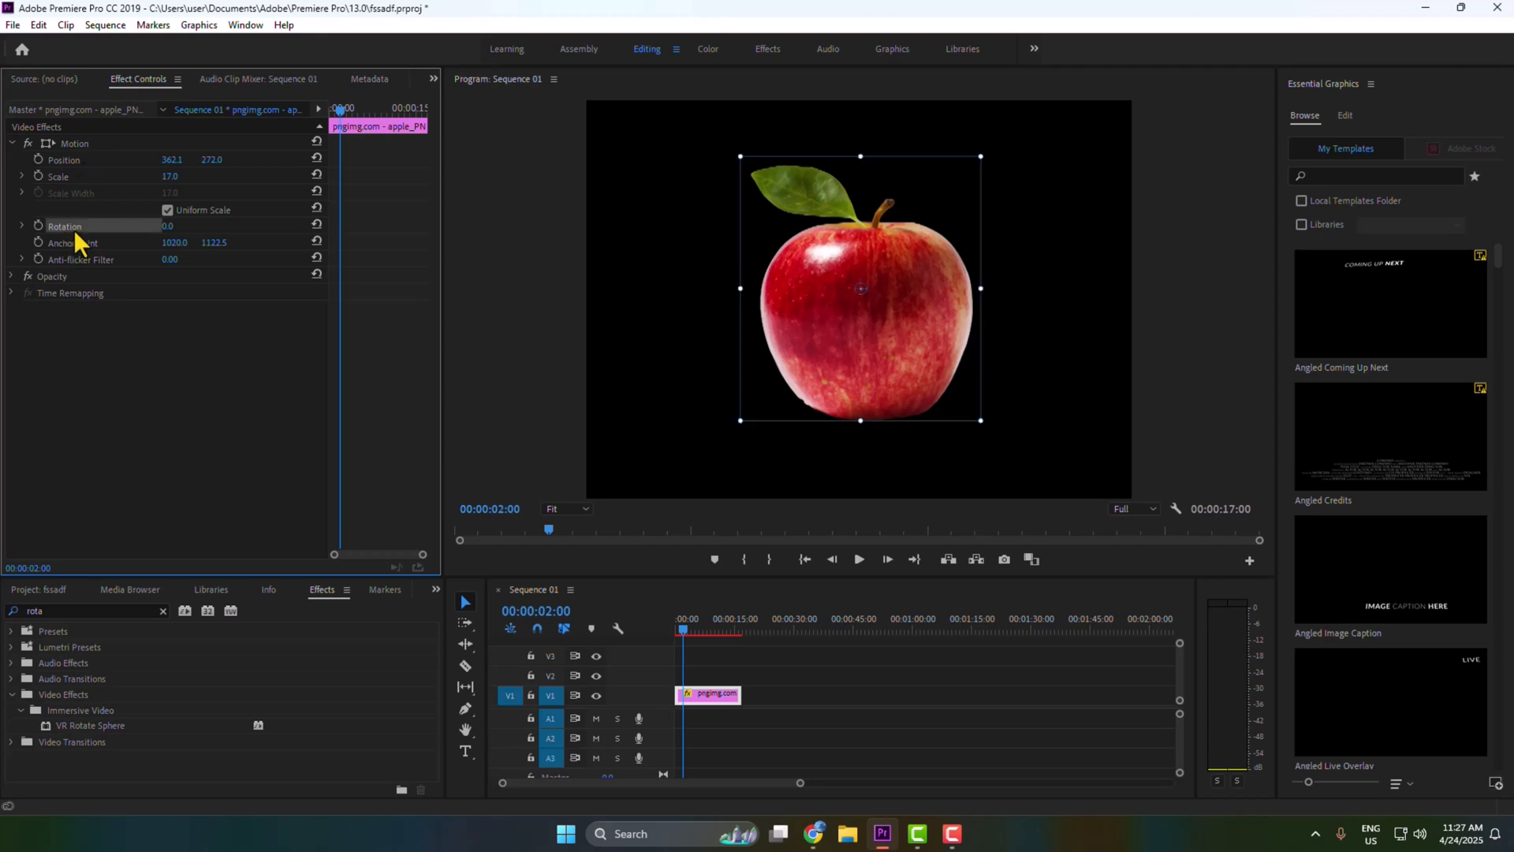
mouse_move(367, 127)
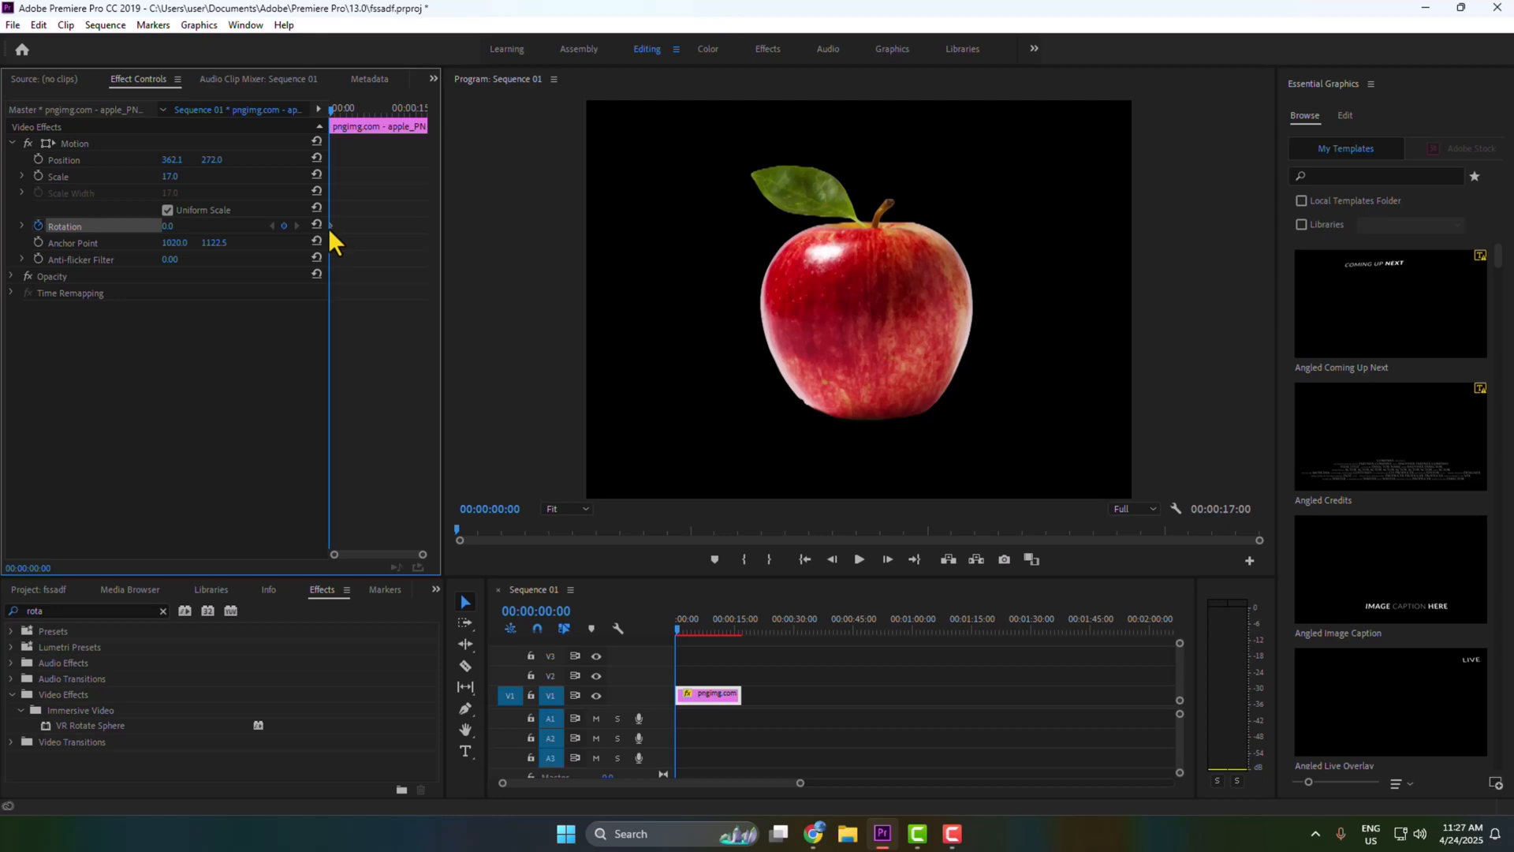
mouse_move(336, 240)
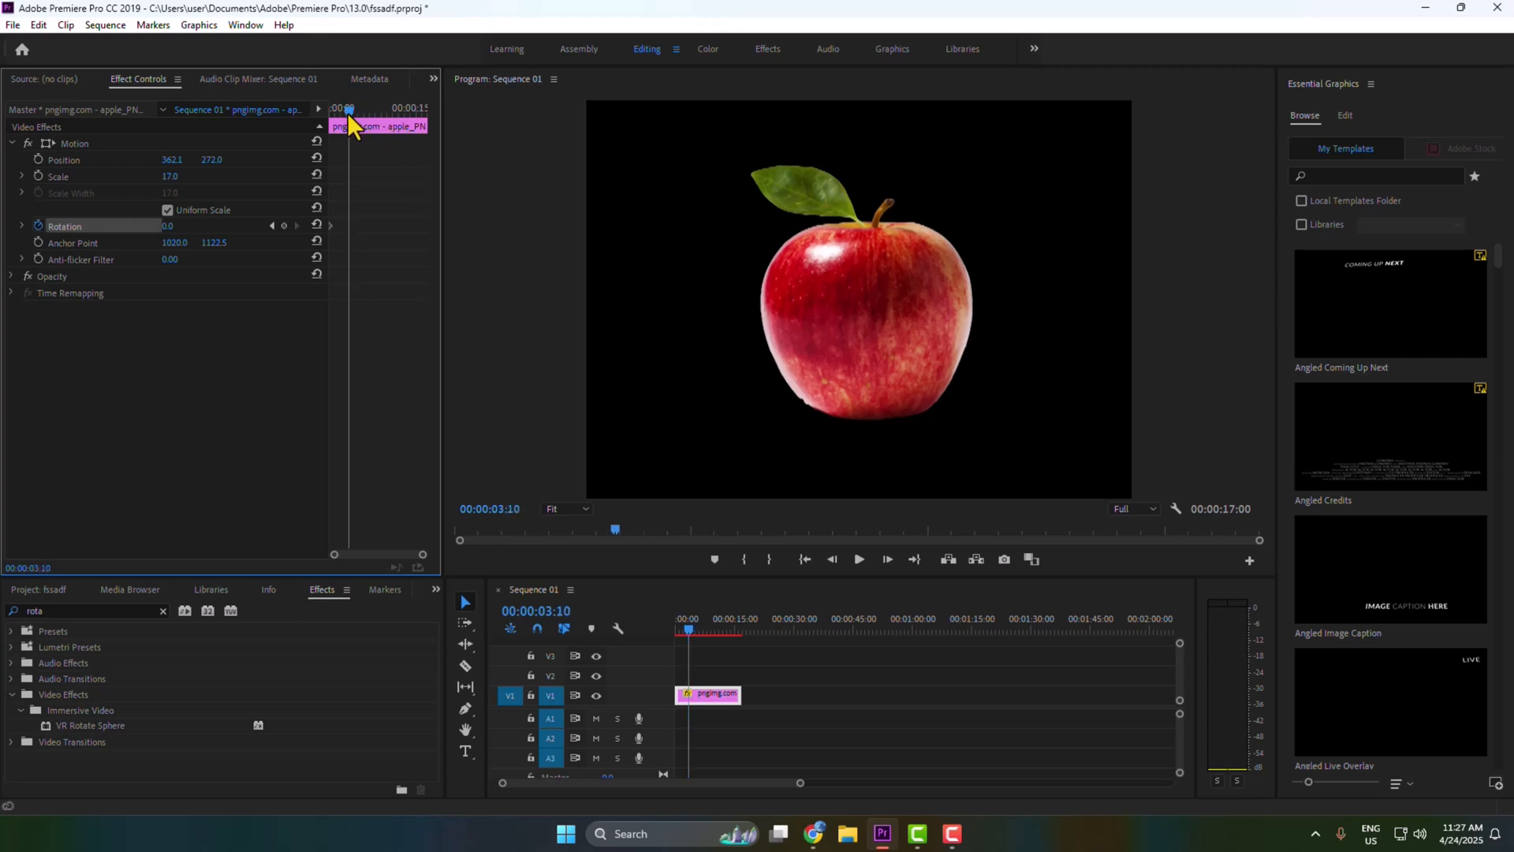
mouse_move(545, 526)
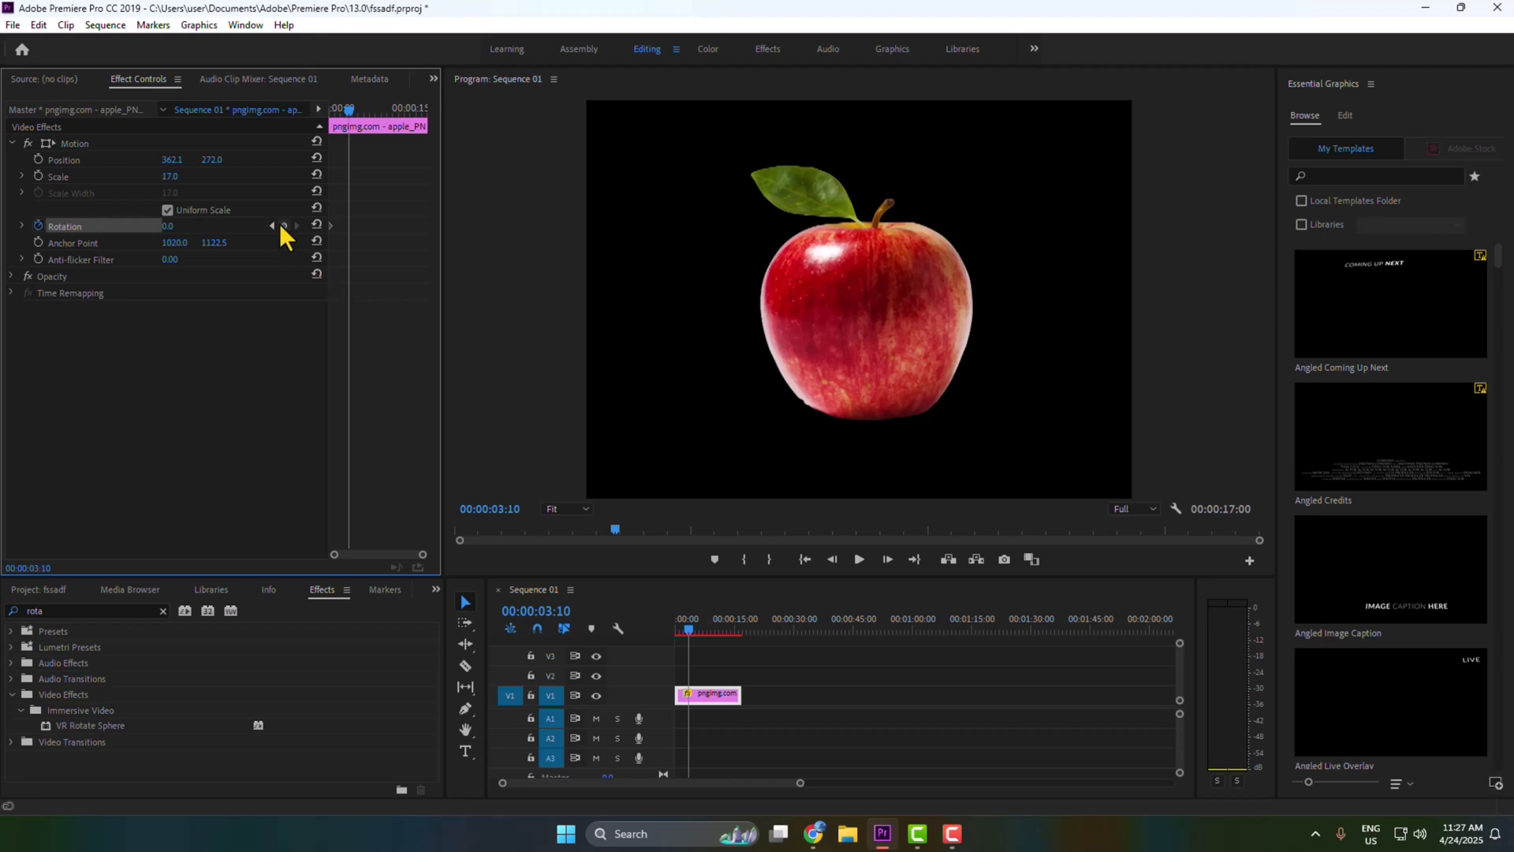
mouse_move(284, 226)
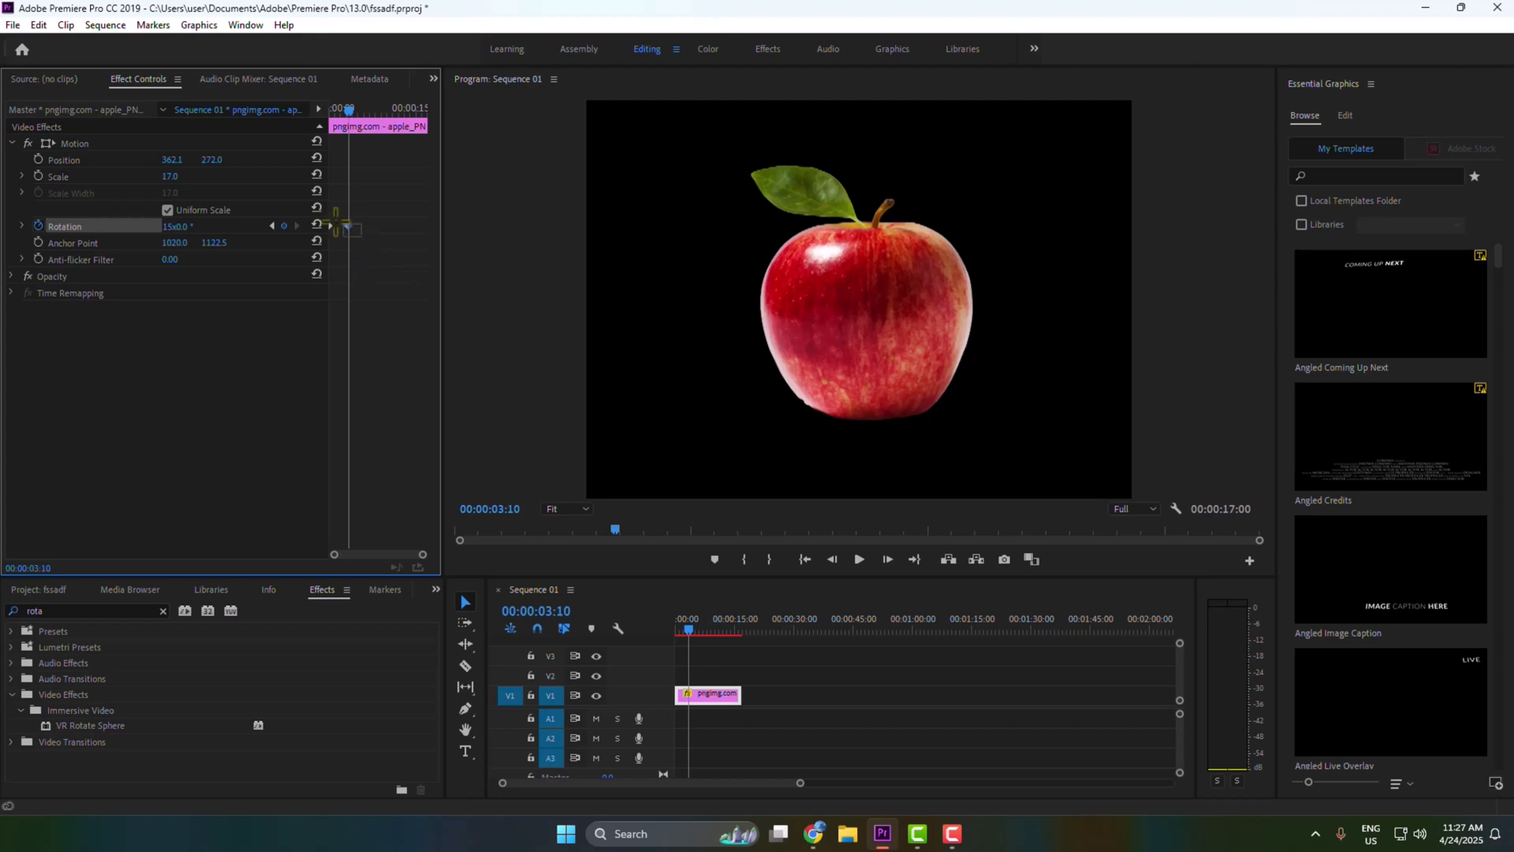
mouse_move(353, 241)
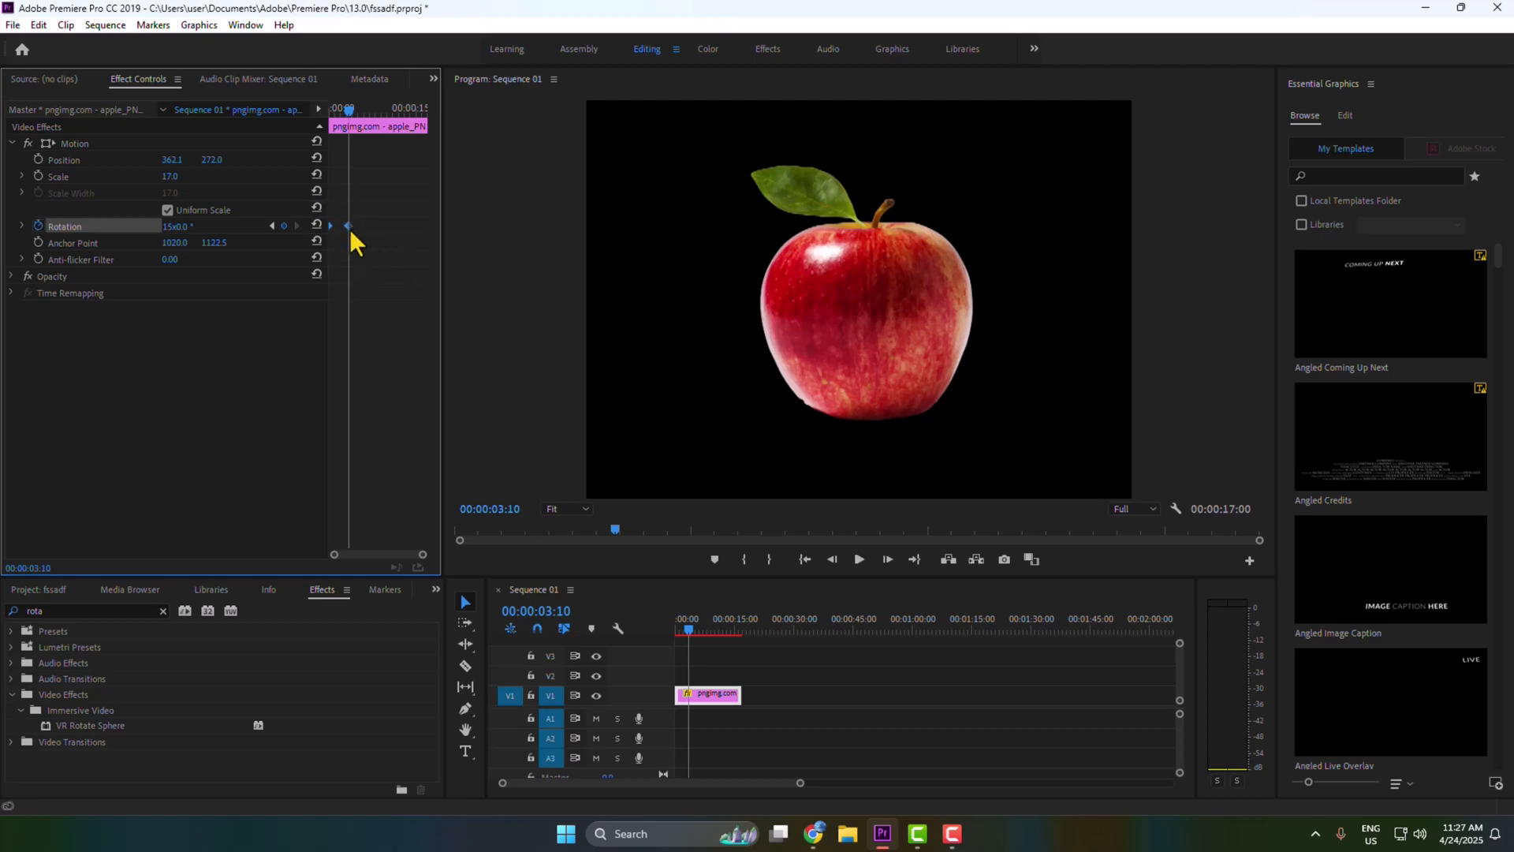
Open the right-click easing options on the apple's two rotation keyframes.
right_click(348, 225)
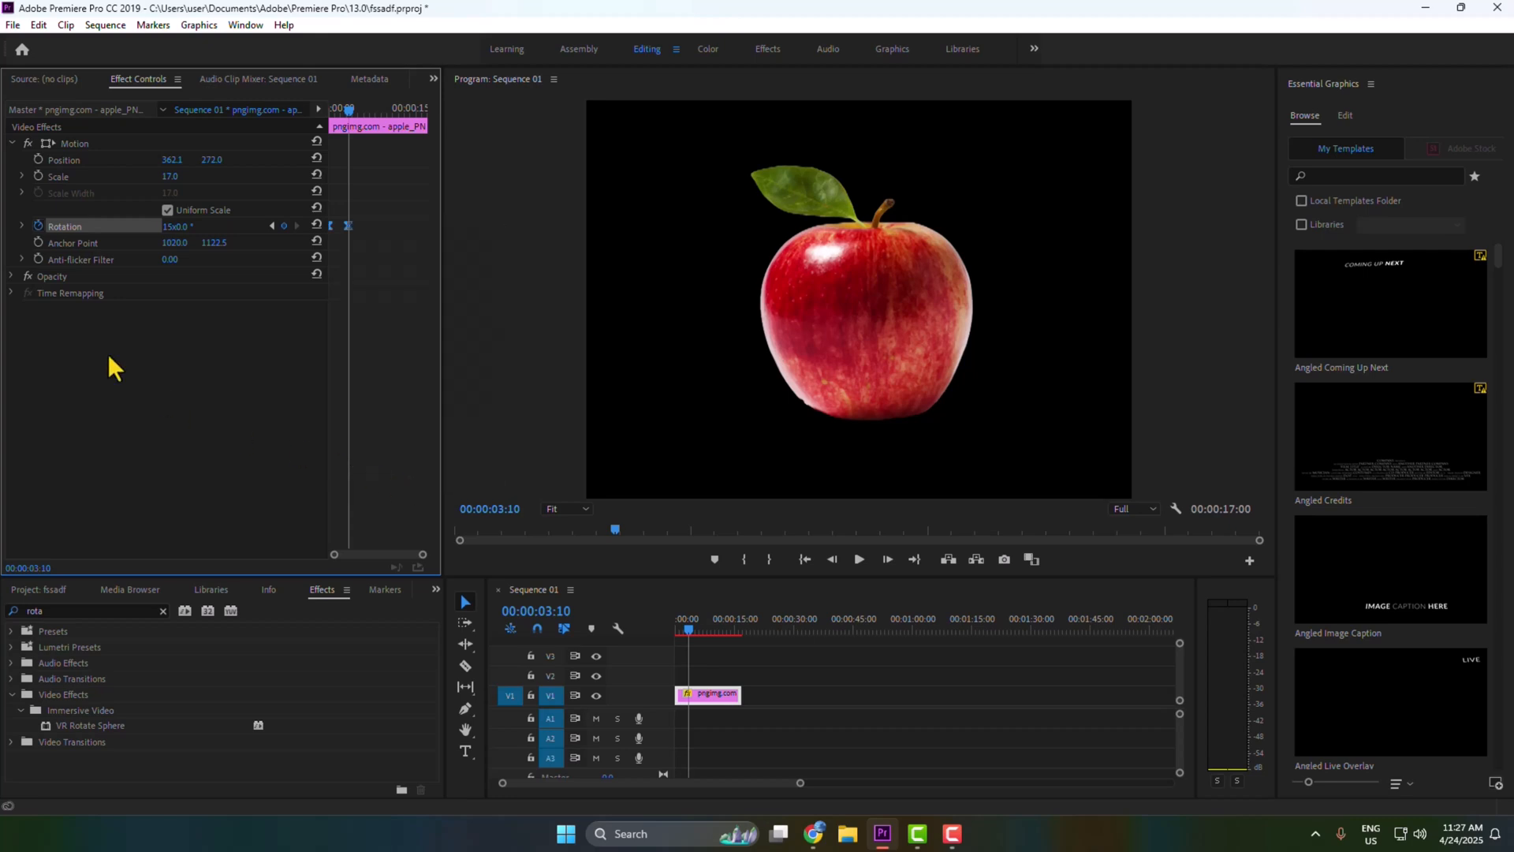
mouse_move(27, 239)
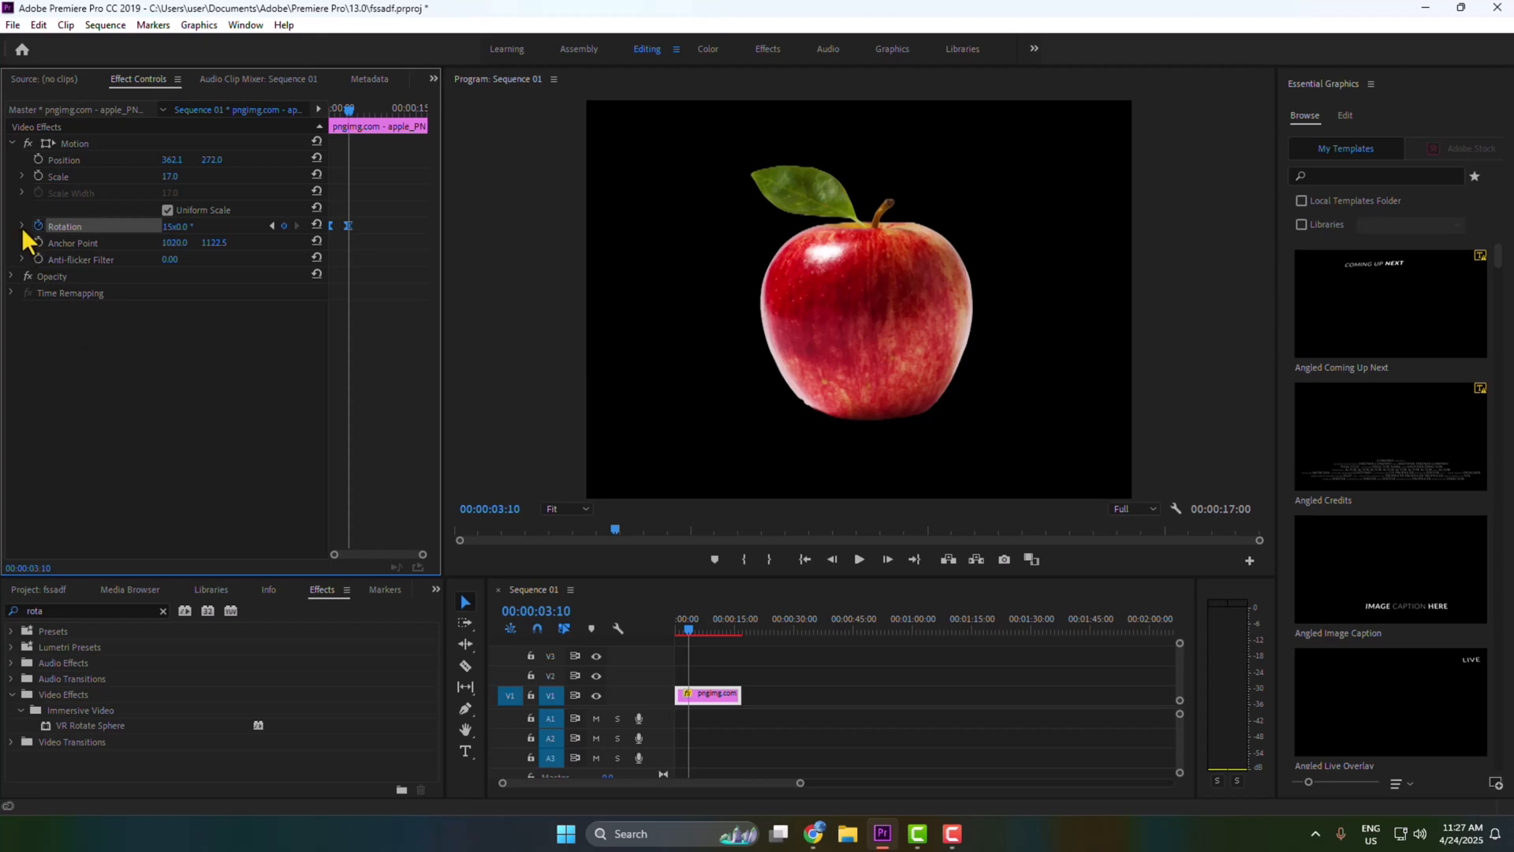
Expand the Rotation property to reveal its value and velocity graphs.
left_click(21, 224)
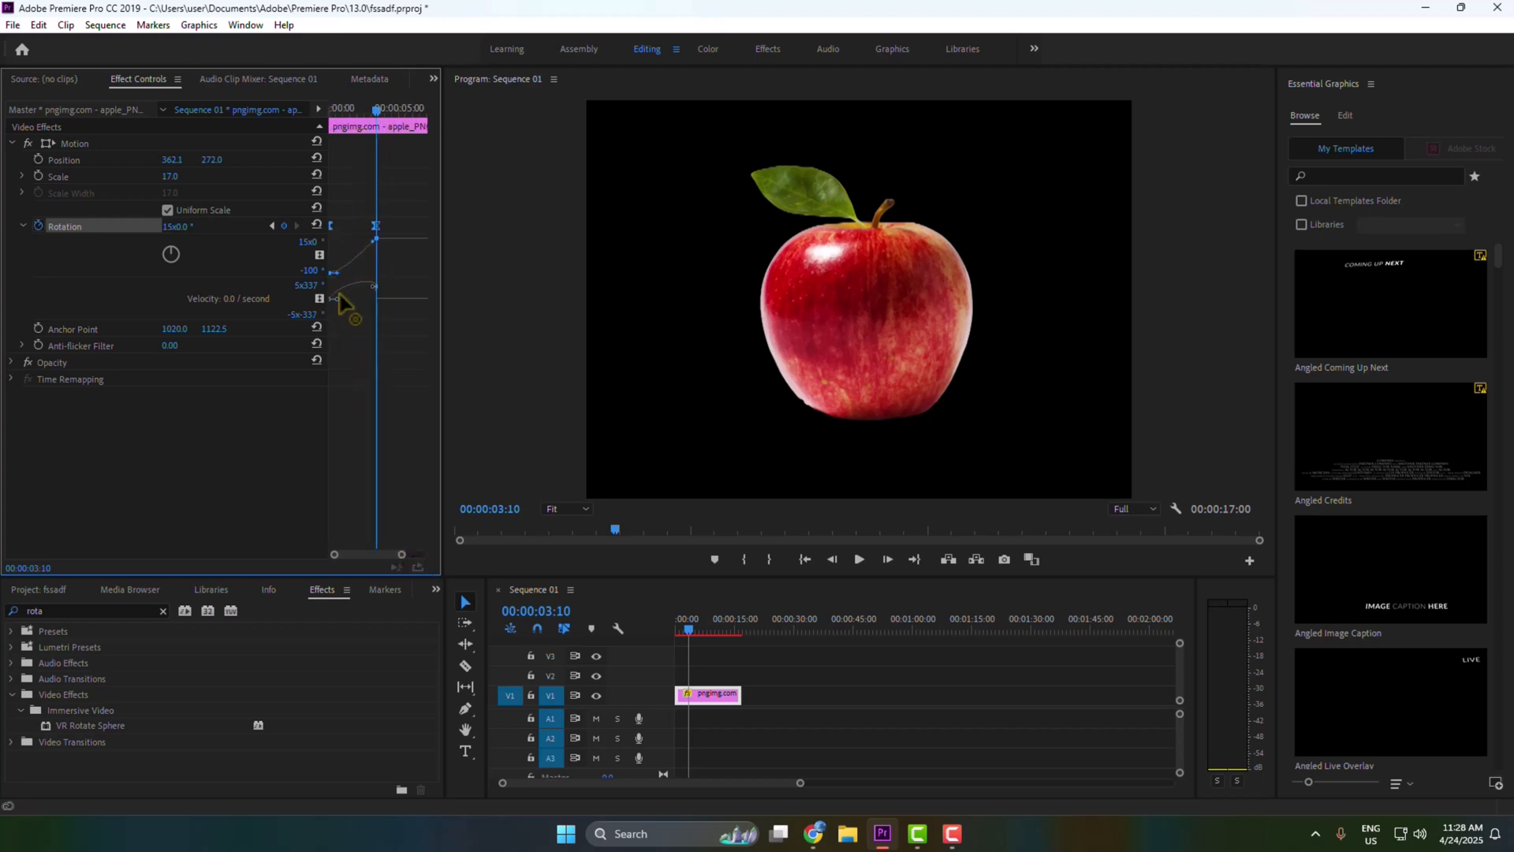
mouse_move(379, 300)
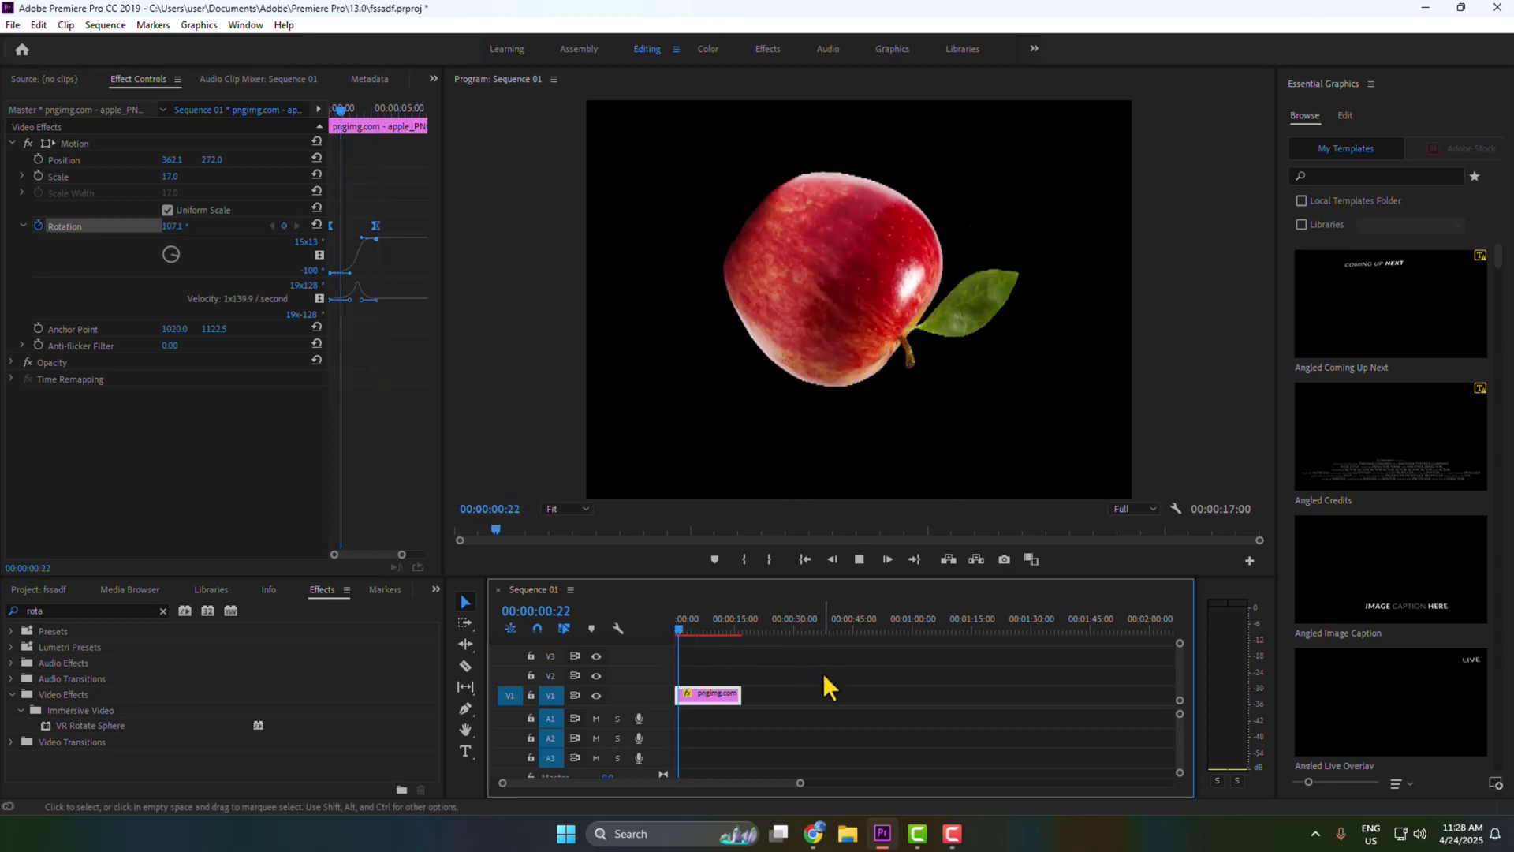
Play the apple's eased spin in the Program monitor and return the playhead to the start.
left_click(683, 631)
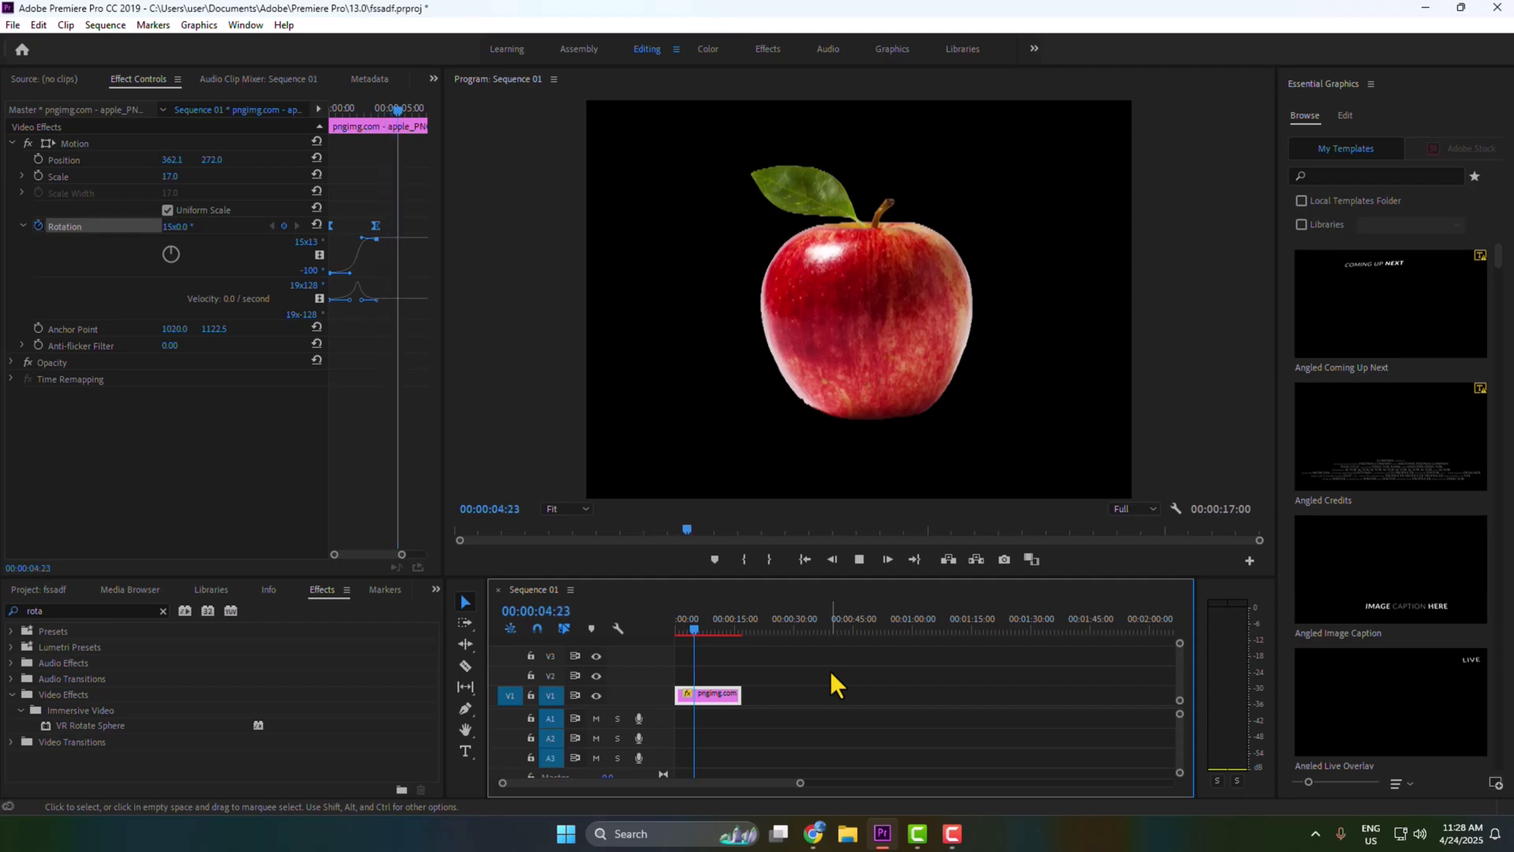
left_click(678, 631)
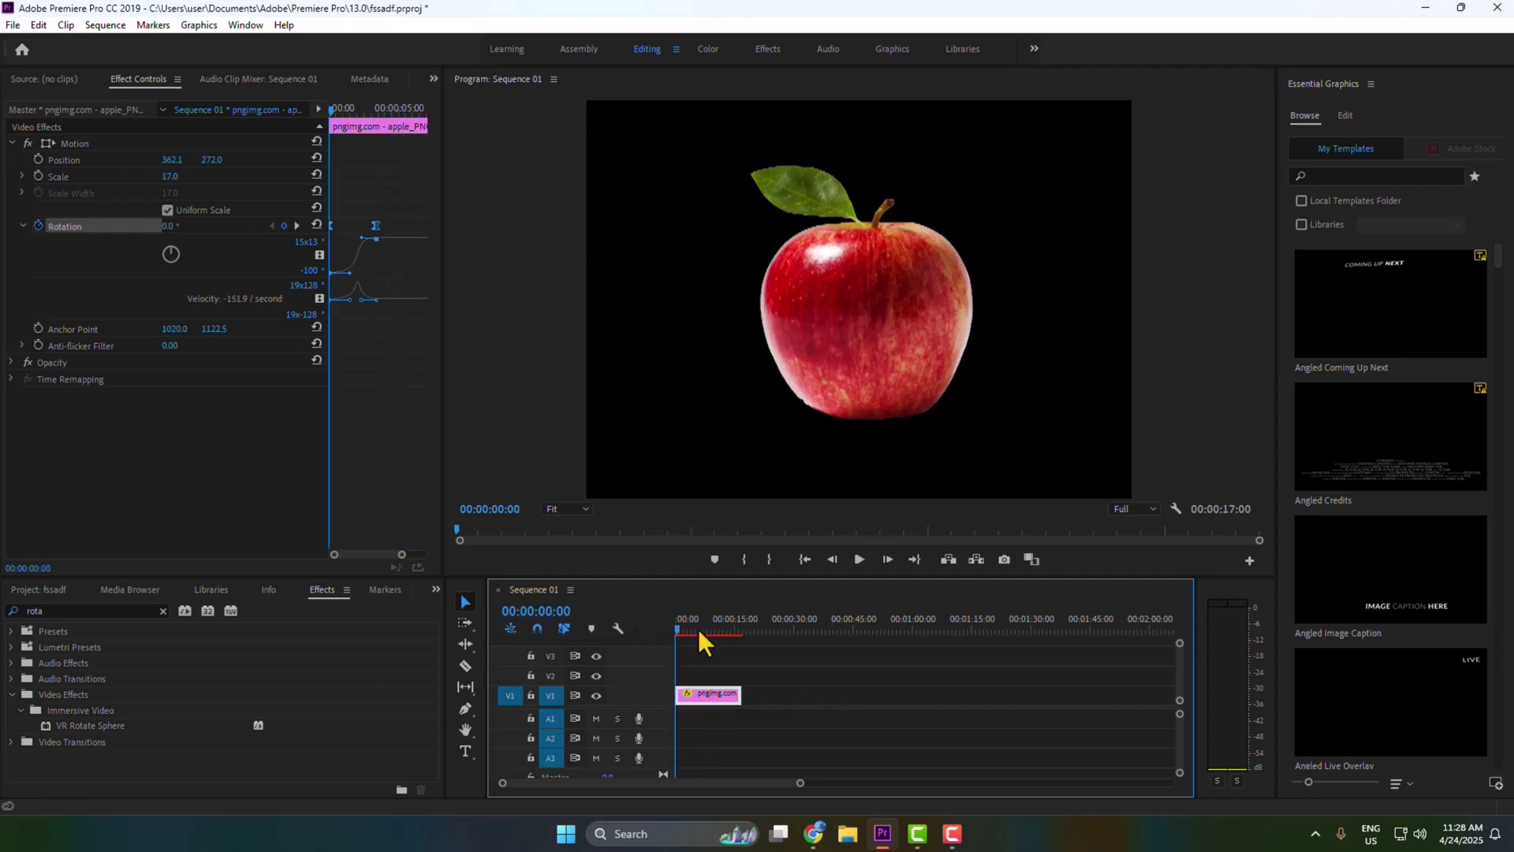